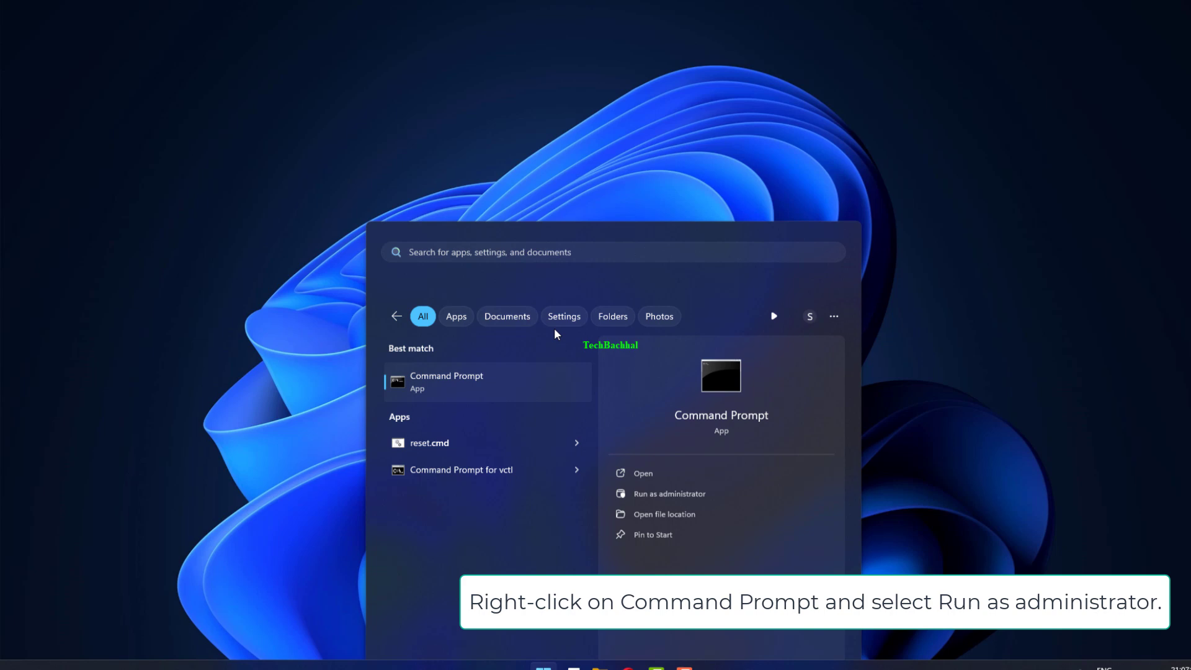
Step: Run Command Prompt as administrator from the Start search results
{"action": "left_click", "coordinate": [668, 494]}
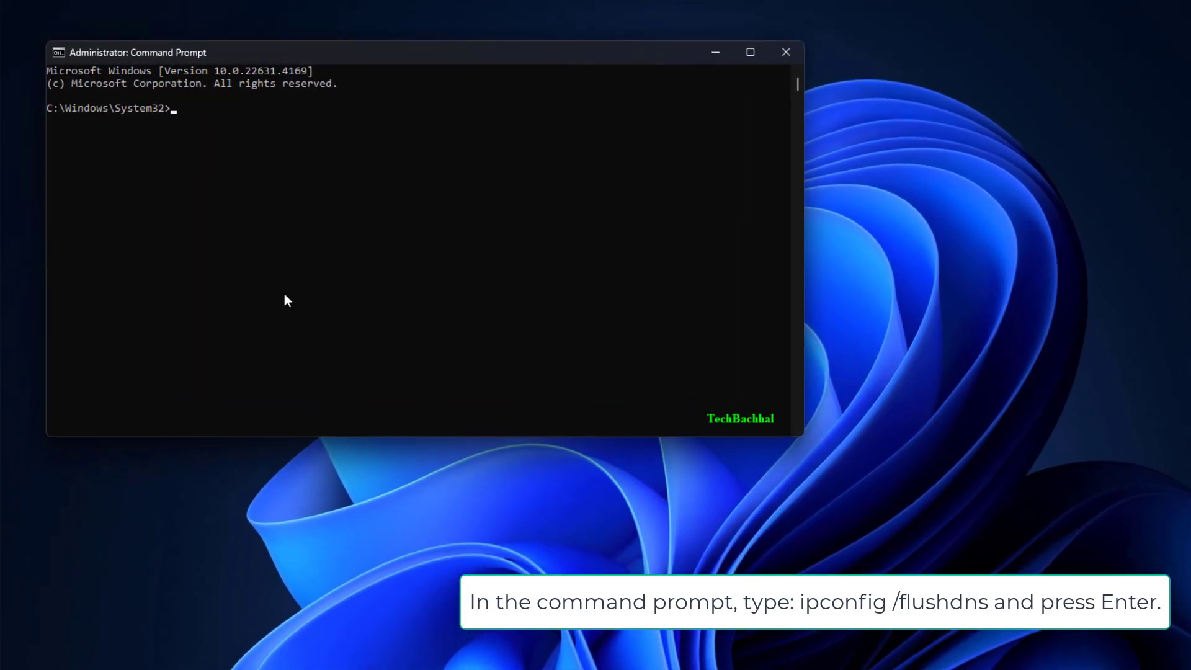
Step: Run 'ipconfig /flushdns' and 'netsh winsock reset' in the admin Command Prompt
{"action": "type", "text": "ipconfig /flushdns"}
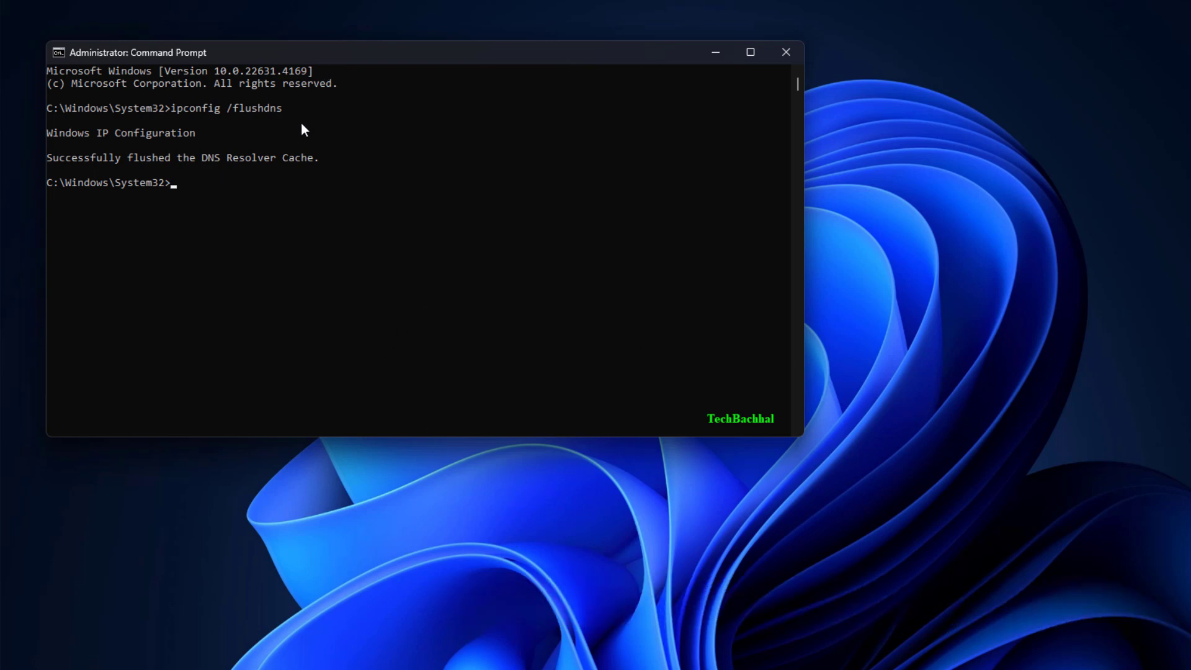
{"action": "type", "text": "netsh winsock reset"}
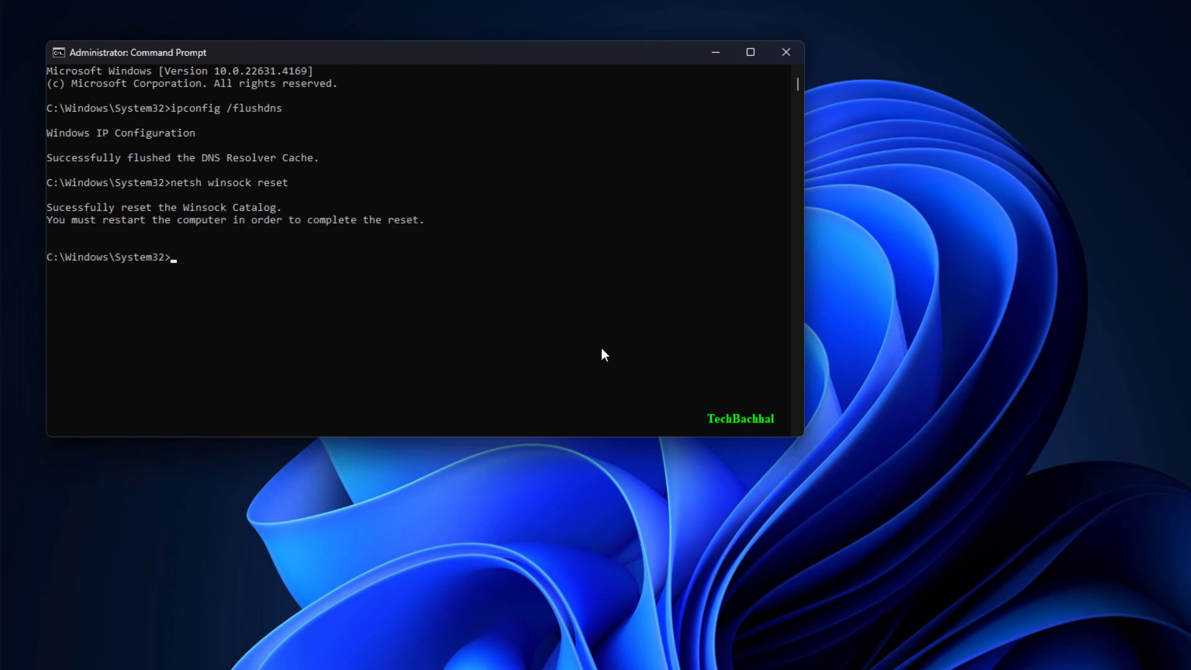
{"action": "mouse_move", "coordinate": [753, 572]}
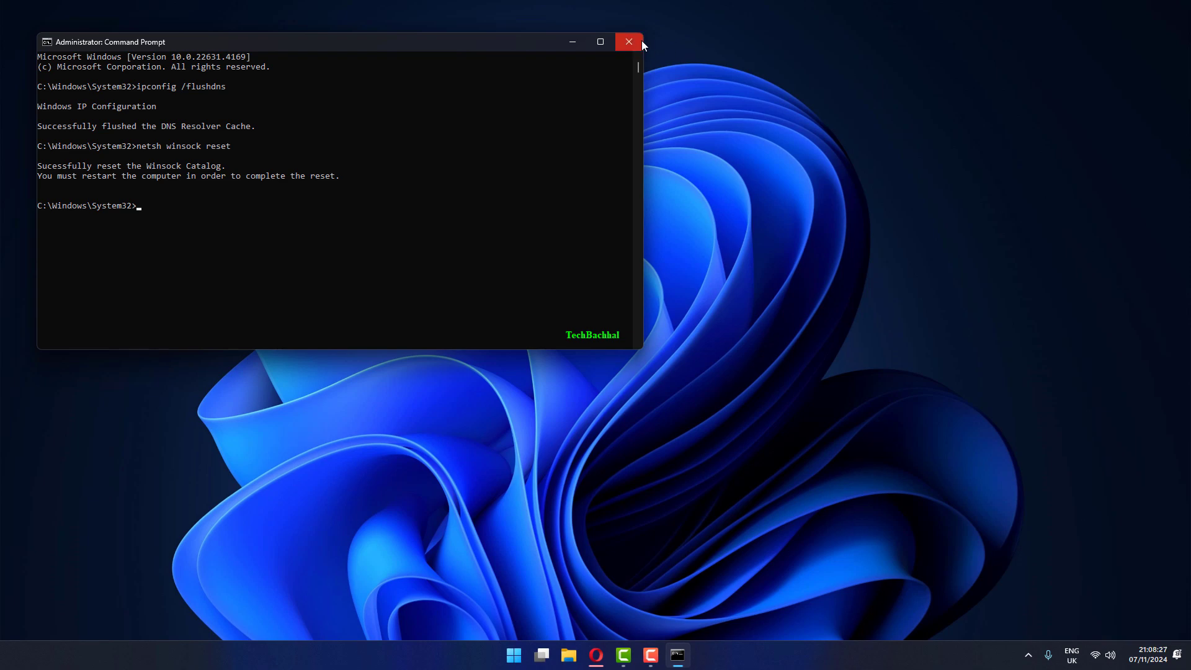
{"action": "mouse_move", "coordinate": [629, 41]}
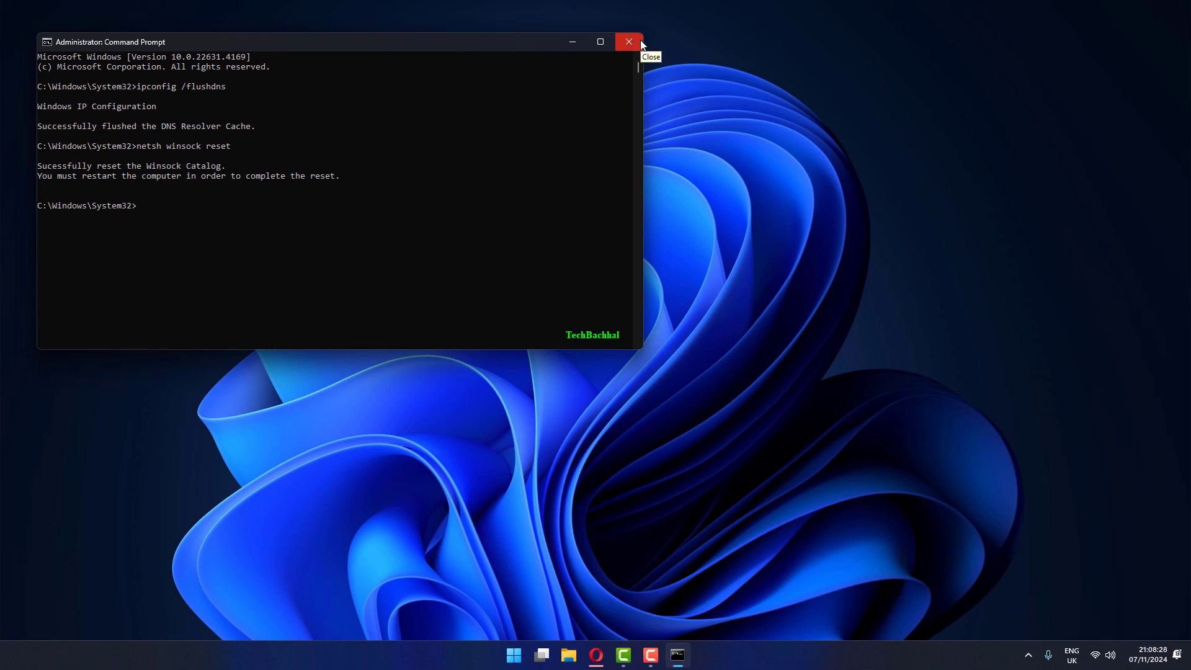
Step: Close the Command Prompt window and bring up the Start menu
{"action": "left_click", "coordinate": [629, 41]}
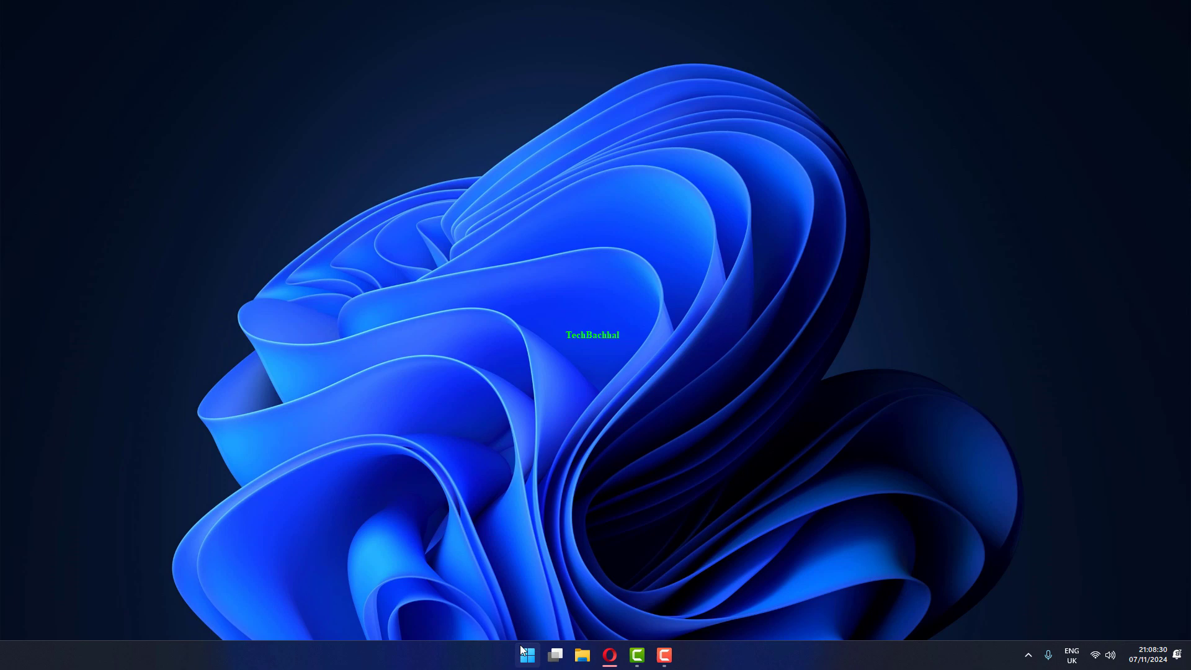
{"action": "left_click", "coordinate": [527, 655]}
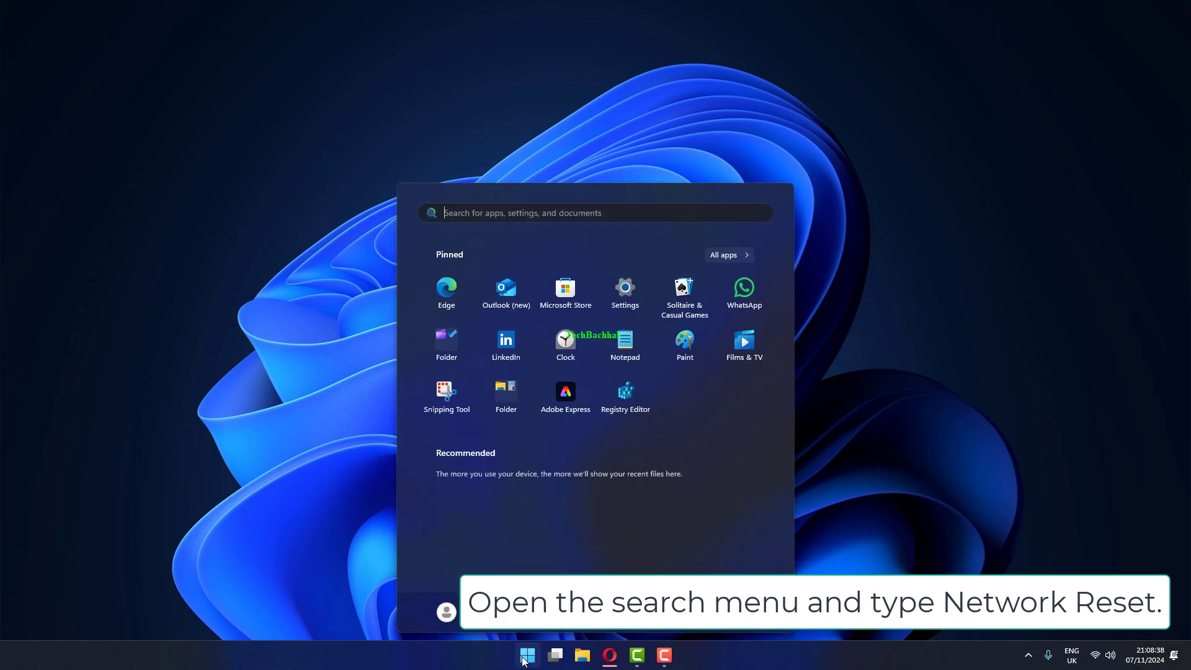
Step: Search Start for 'network reset' and open the Network reset settings result
{"action": "type", "text": "netz"}
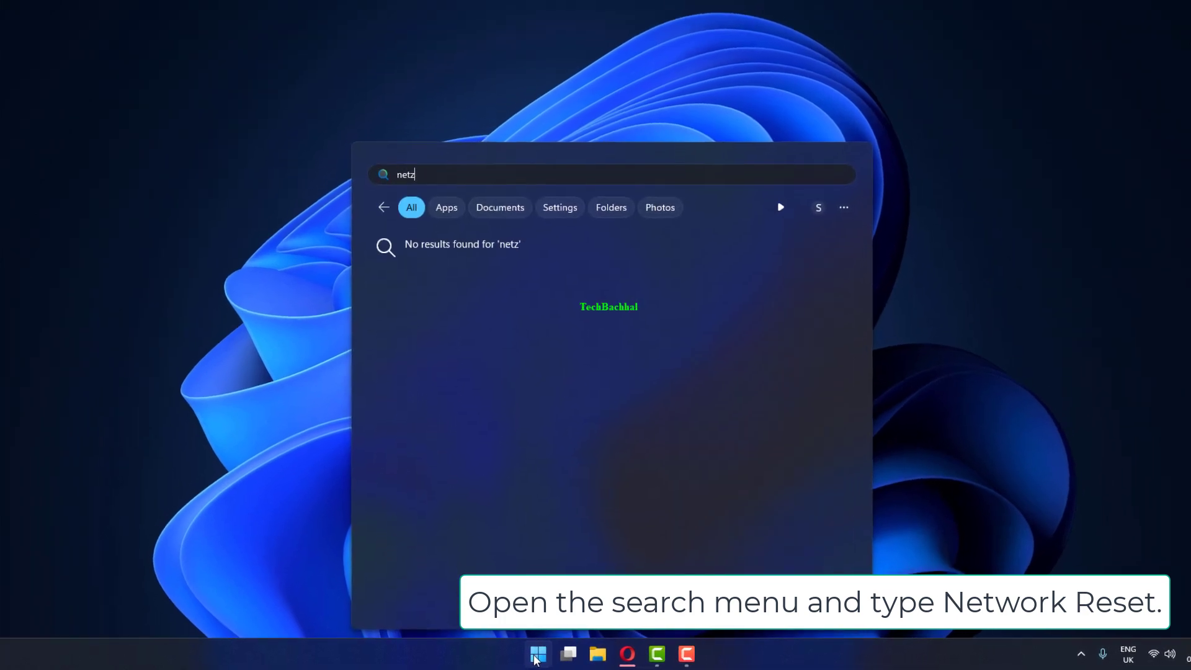
{"action": "type", "text": "network reset"}
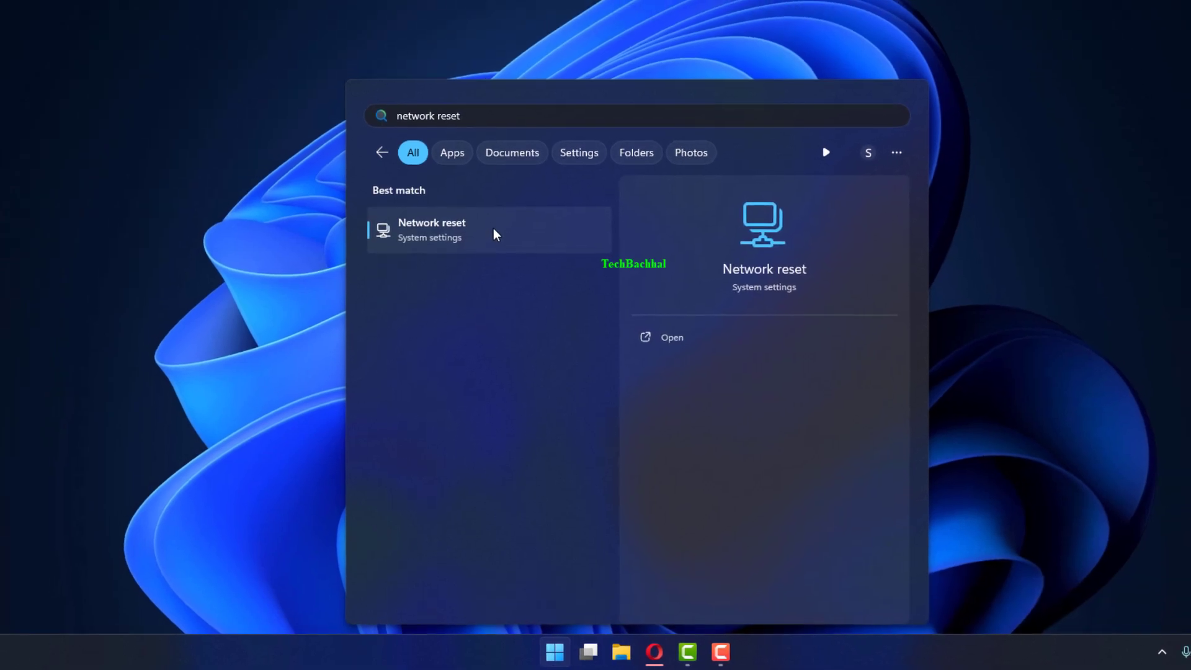
{"action": "left_click", "coordinate": [431, 229]}
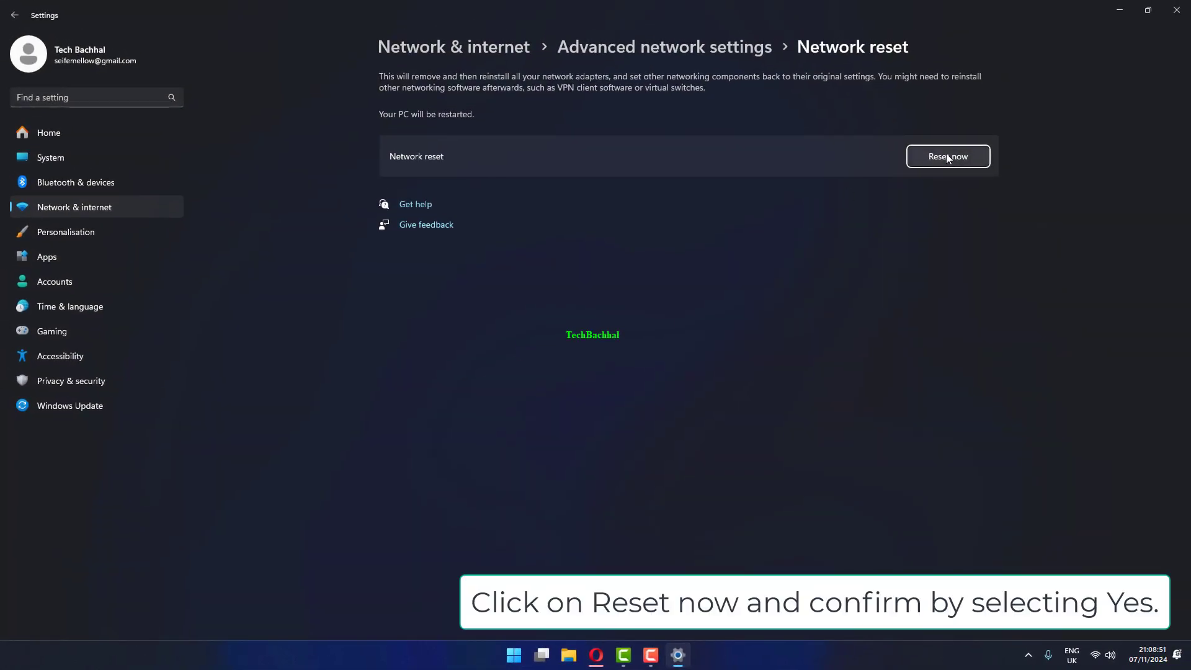
Step: Confirm Reset now with Yes, then reopen the Start menu
{"action": "left_click", "coordinate": [947, 155]}
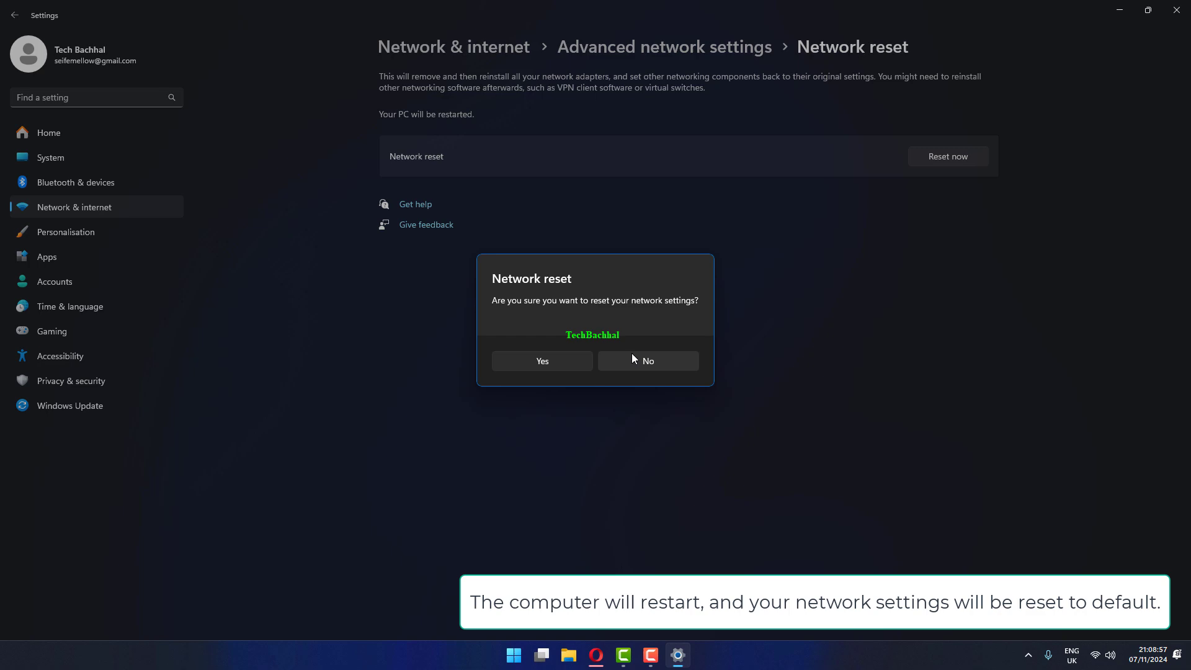
{"action": "left_click", "coordinate": [647, 360]}
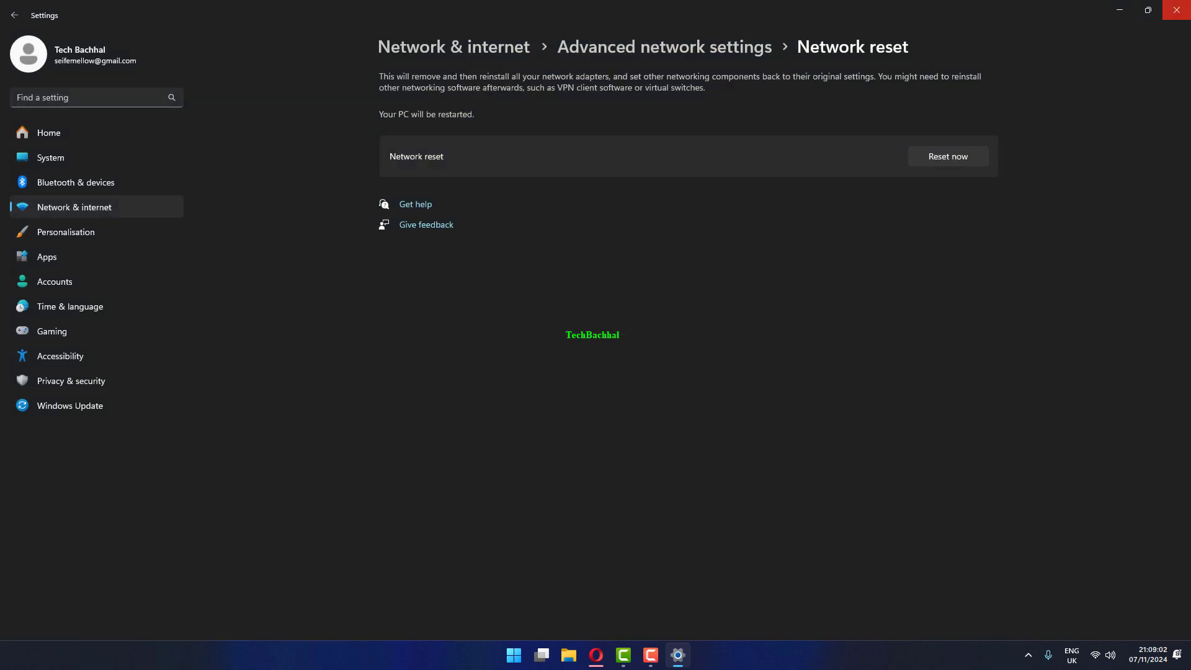
{"action": "left_click", "coordinate": [480, 654]}
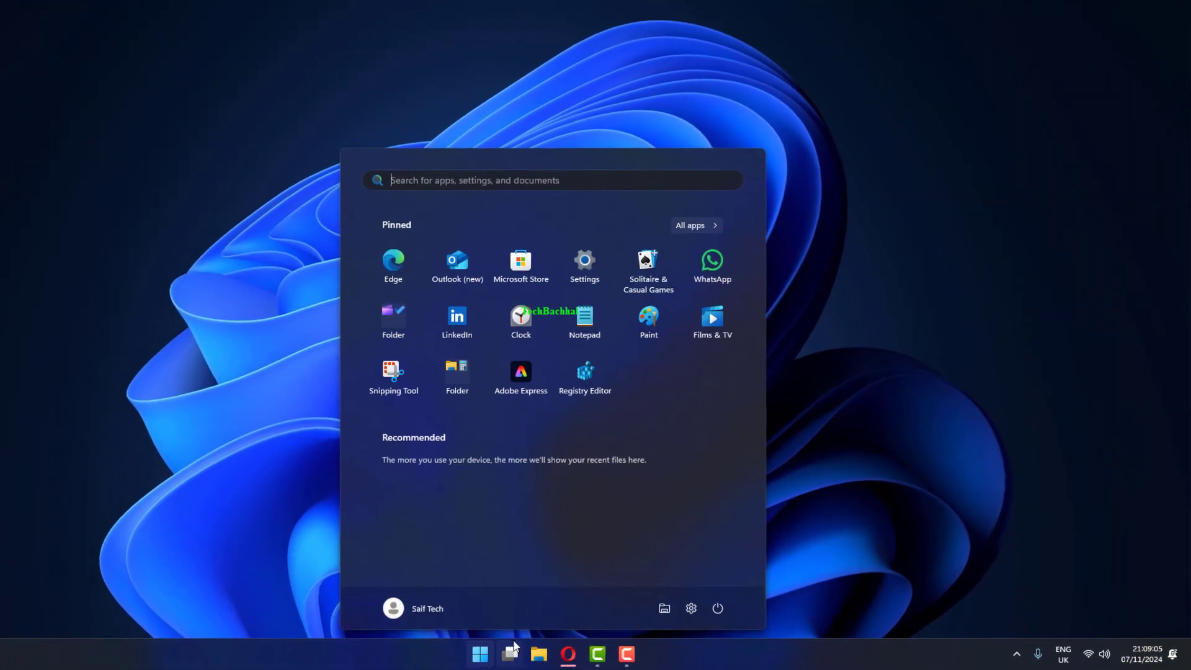